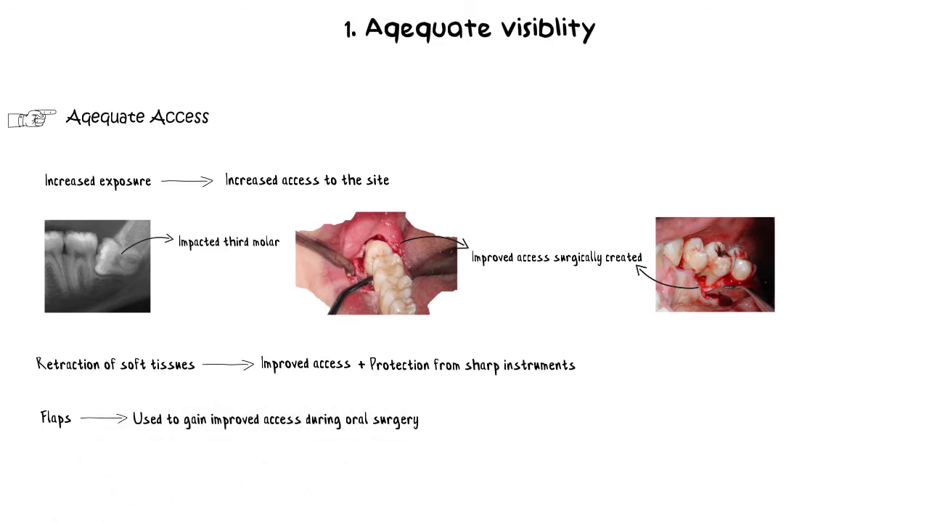
scroll(up, 3)
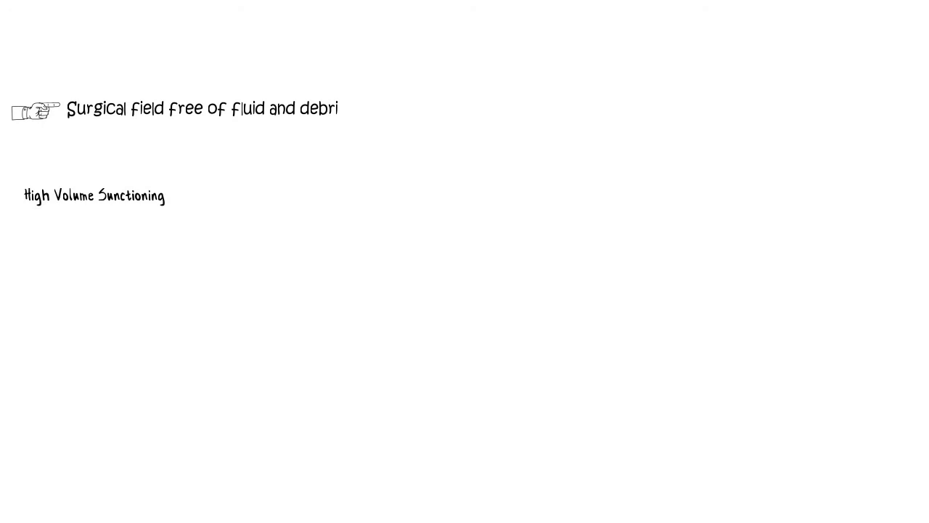
text(+ Small tip --> Best to remove excess blood/fluid)
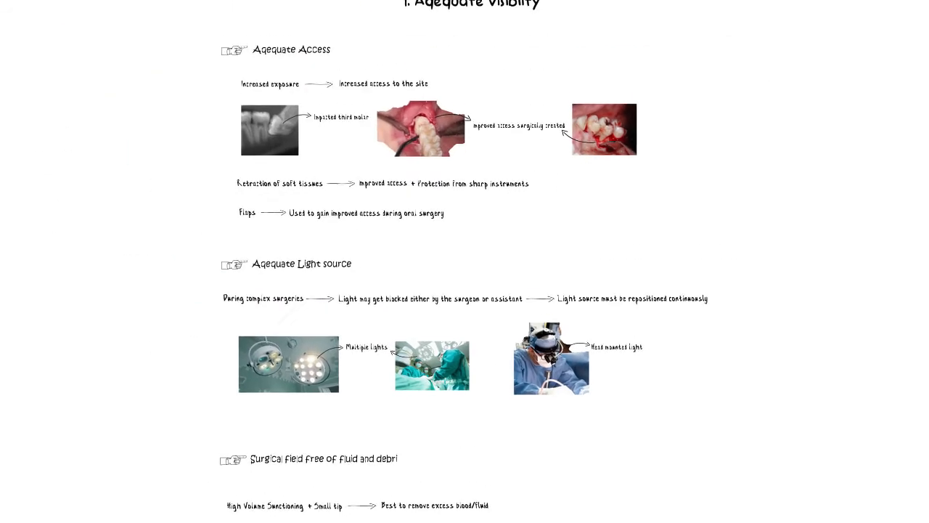
scroll(up, 3)
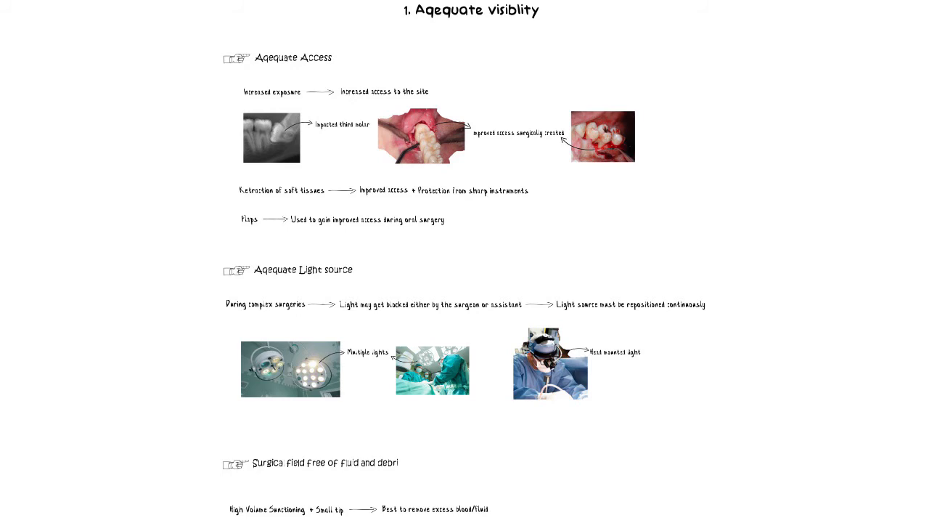